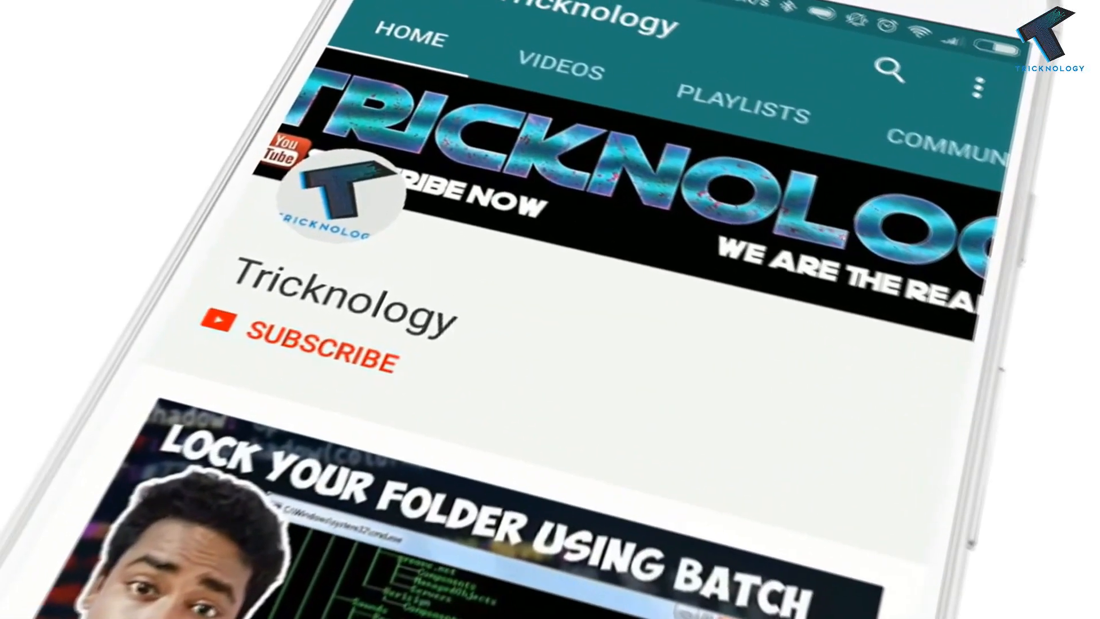
- Let the YouTube channel intro play through to the Windows desktop
click(316, 348)
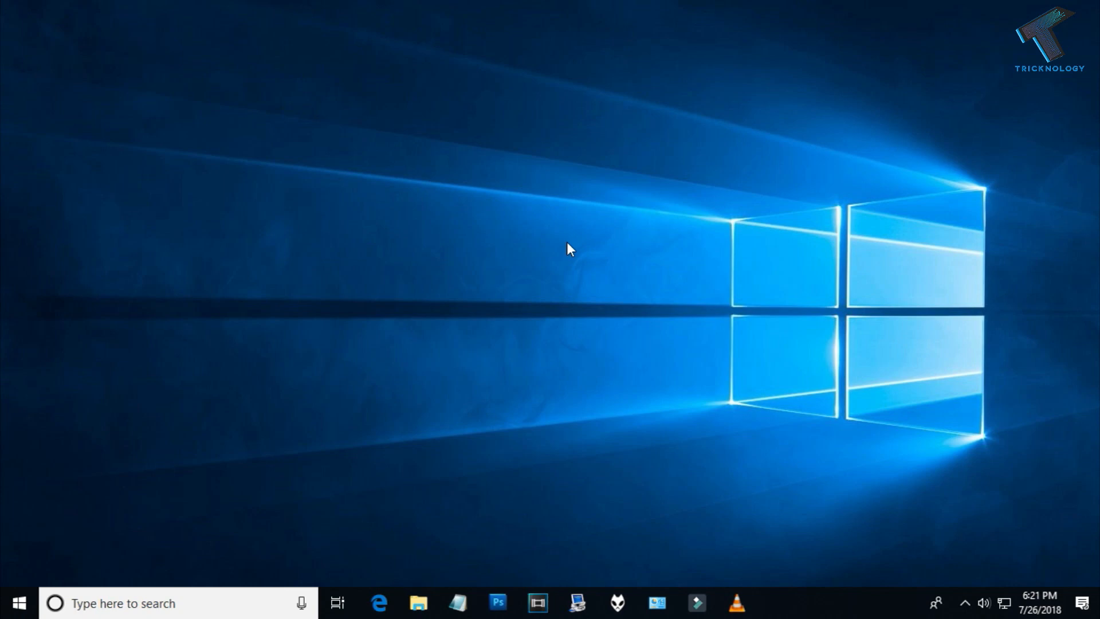
- Launch cmd from the Run dialog to open a Command Prompt
key(Win+r)
text(cmd)
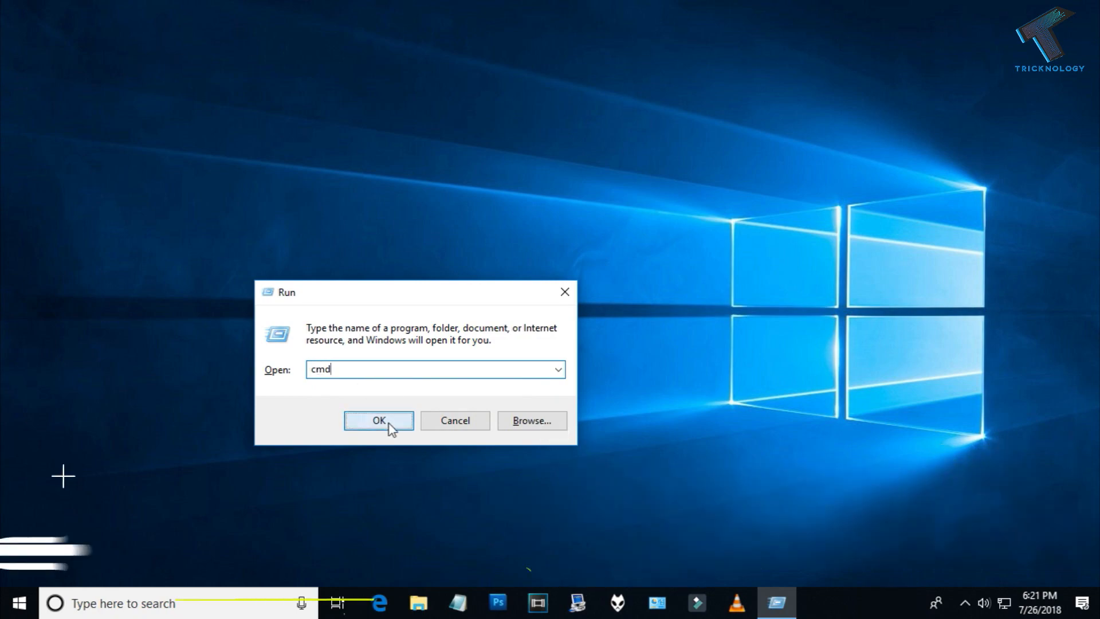
click(379, 420)
text(ipconfi)
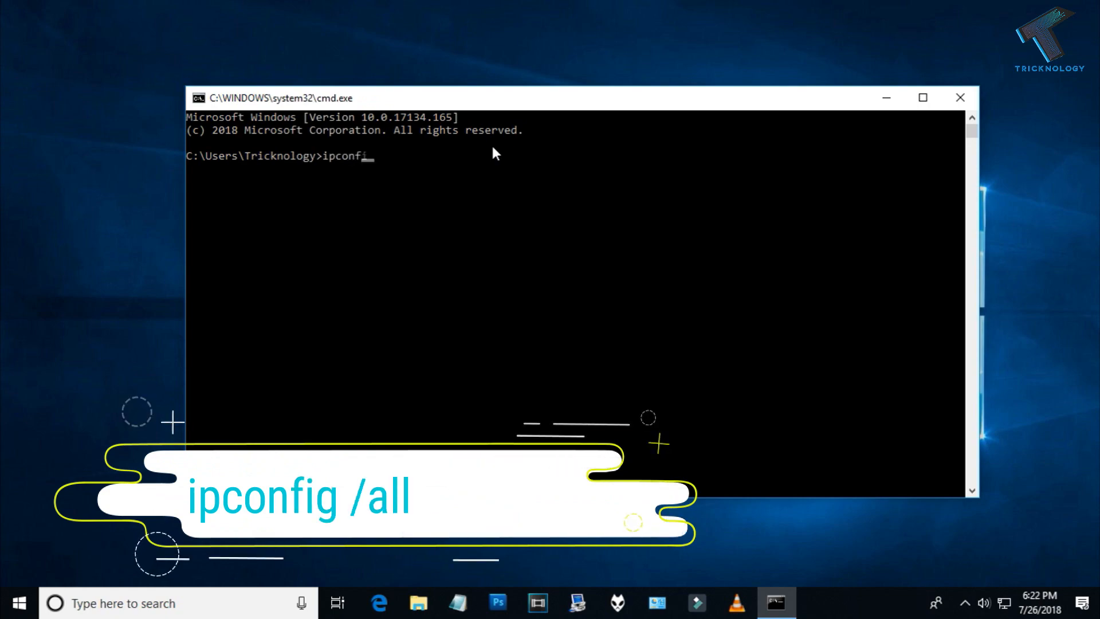
- Run ipconfig /all to view the Ethernet Physical Address, then close Command Prompt
text(/all)
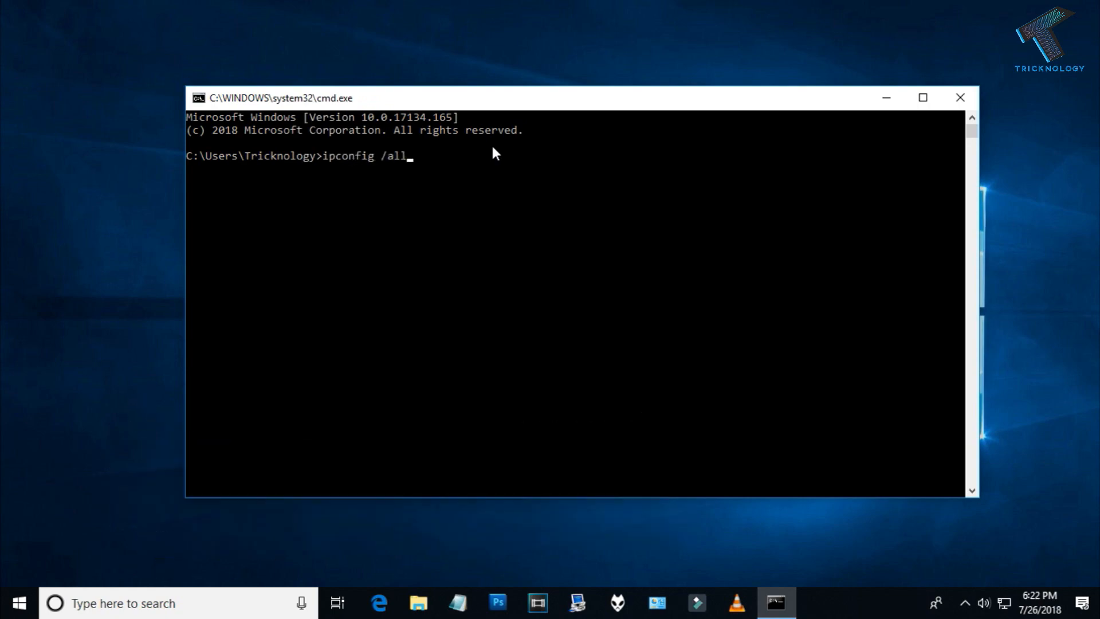
key(enter)
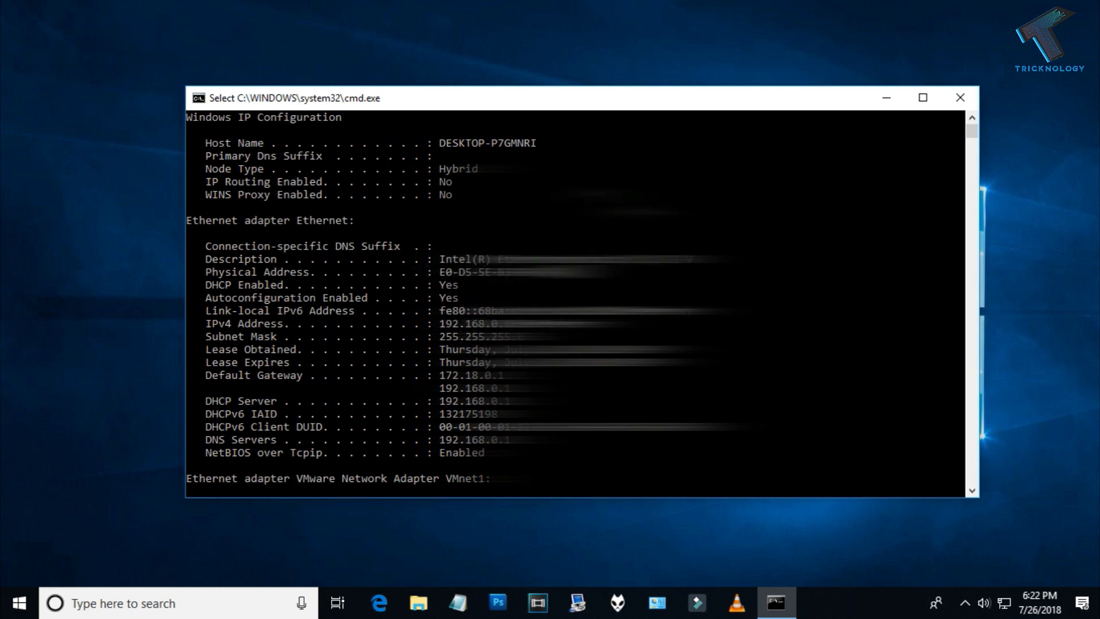
click(960, 98)
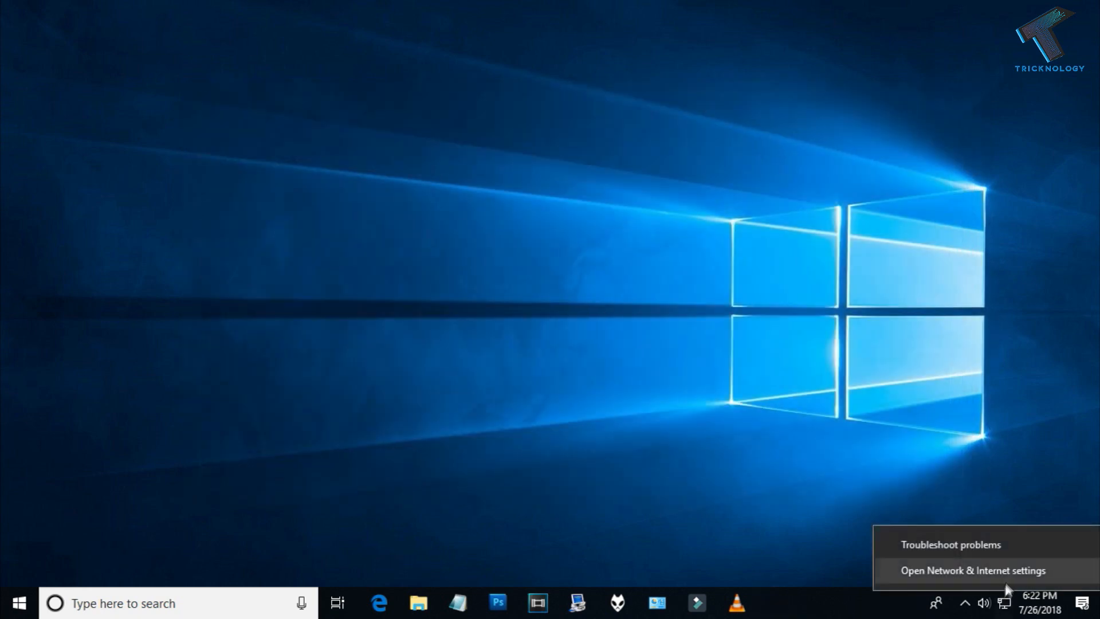
- From the network tray icon's settings, open Change adapter options
click(972, 570)
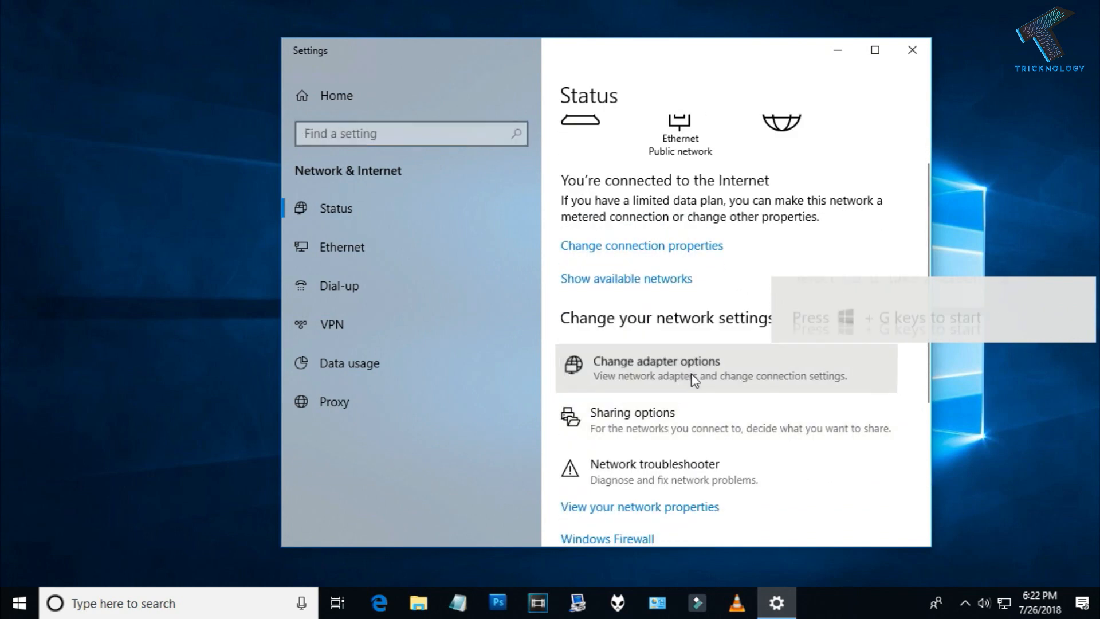
click(656, 368)
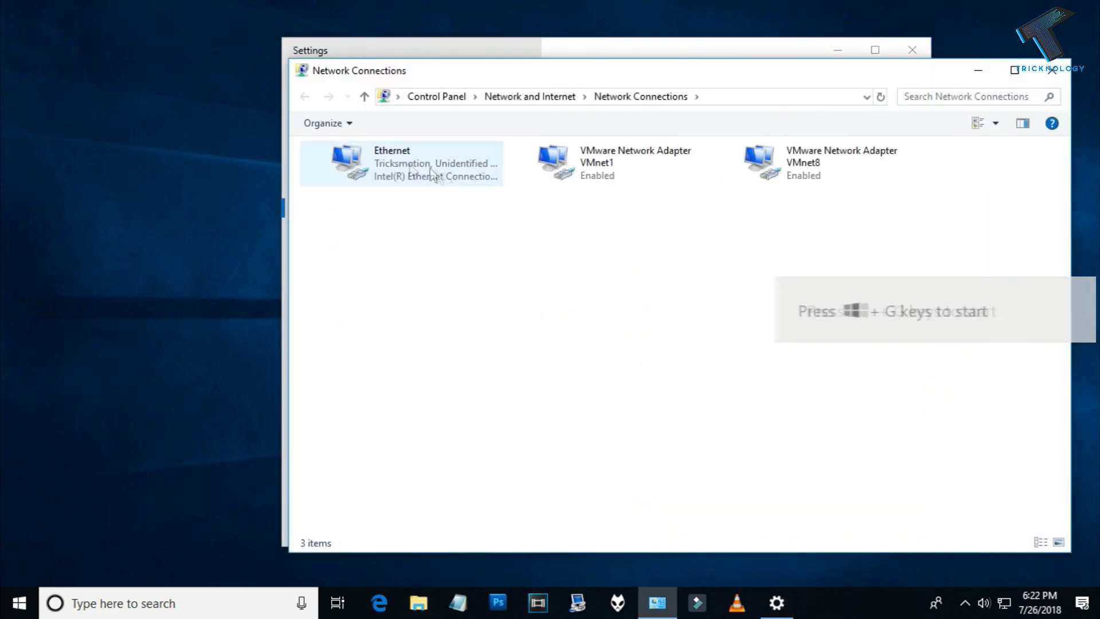
- Open the Ethernet connection's Status and show its Details with the Physical Address
right_click(399, 162)
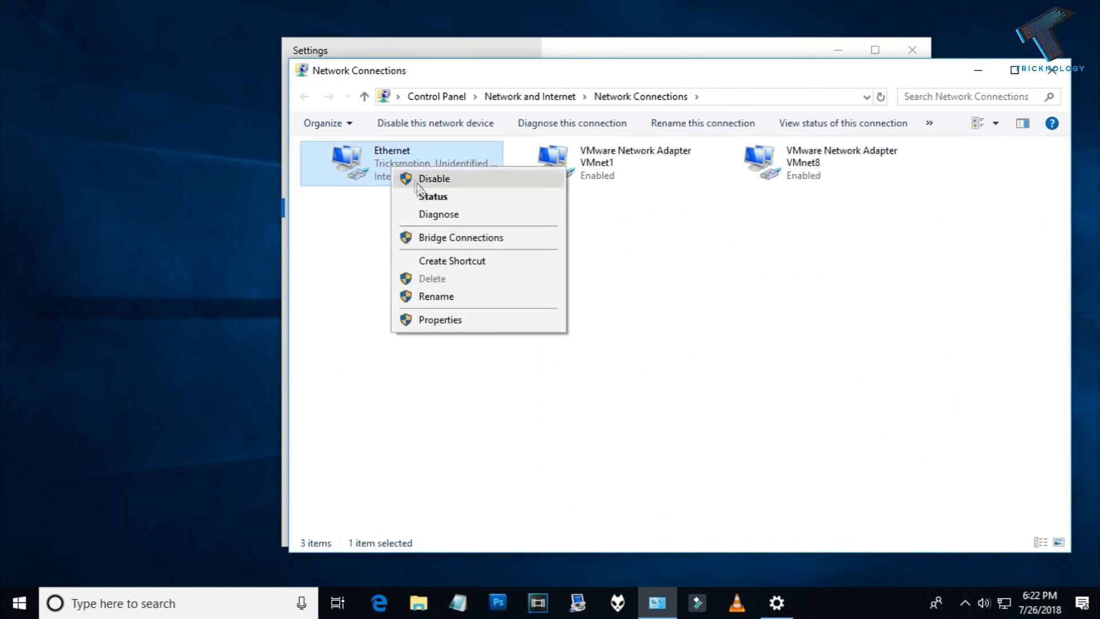
click(432, 196)
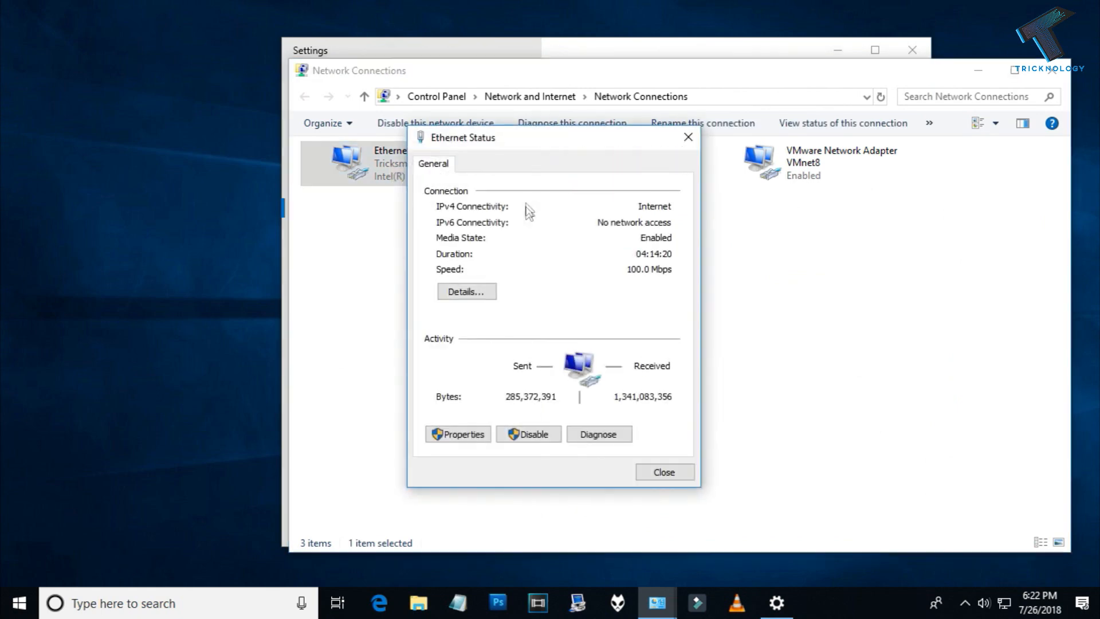
click(465, 292)
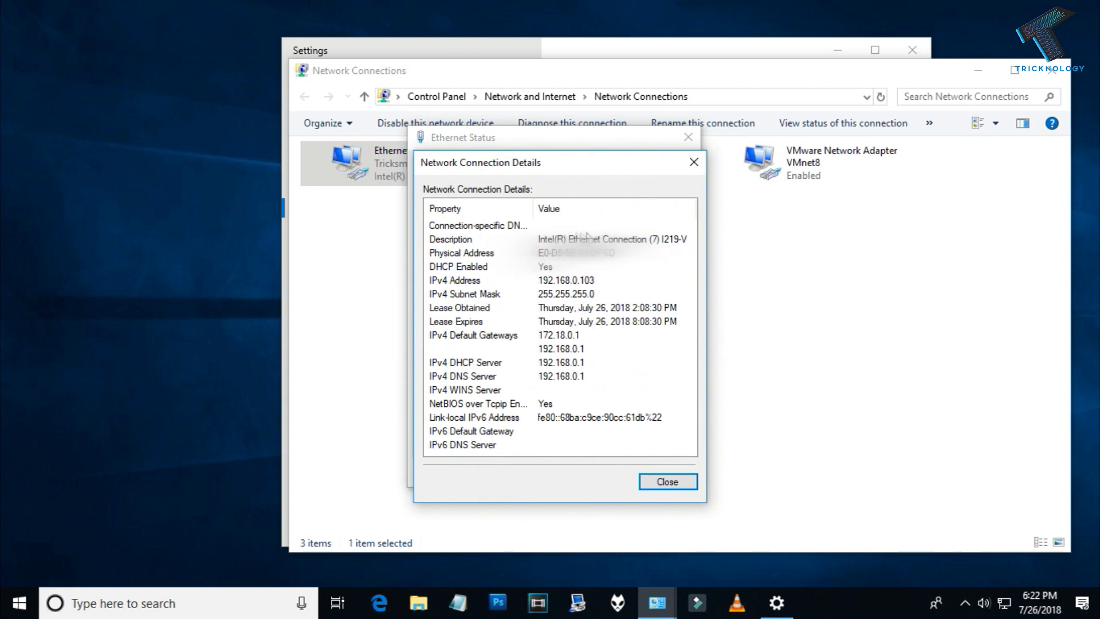
mouse_move(542, 253)
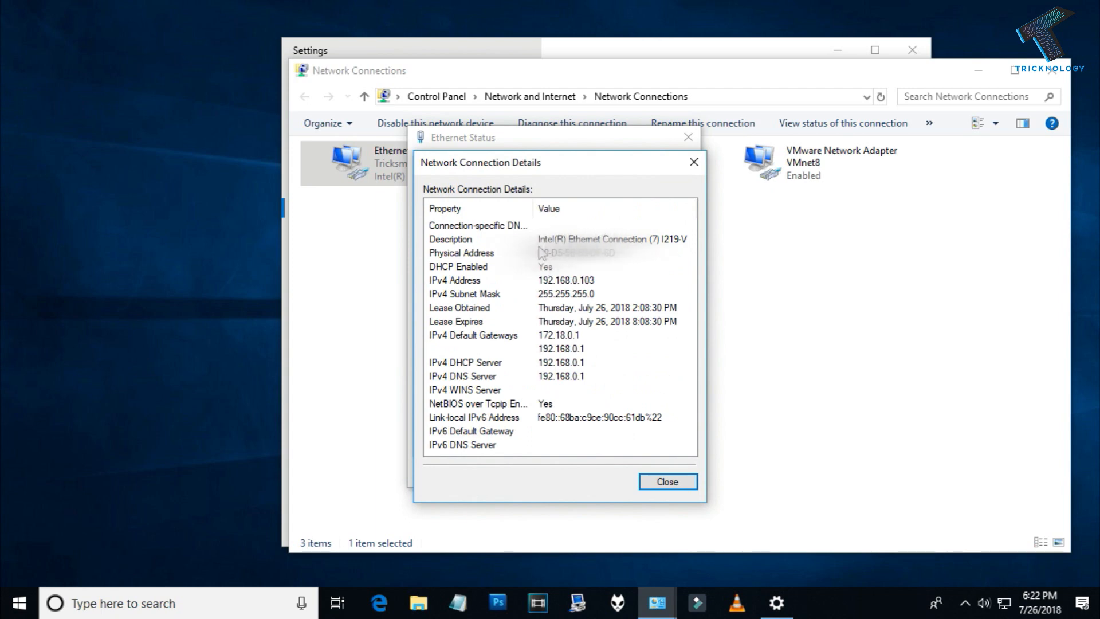